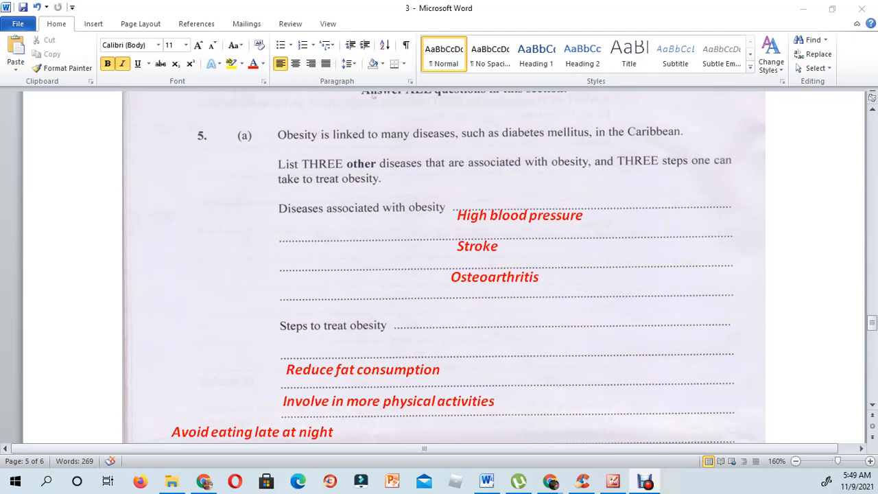
Place the caret before 'Avoid eating late at night' to indent it under the other obesity treatment steps.
scroll(down, 3)
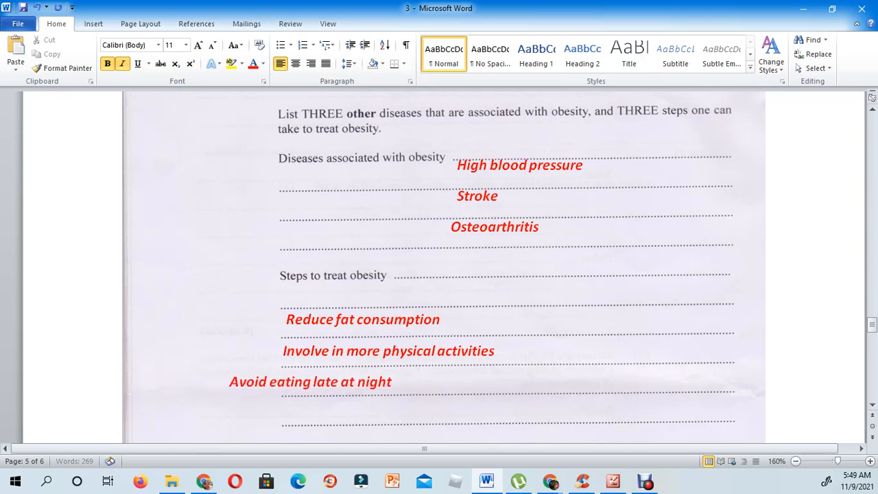
click(293, 381)
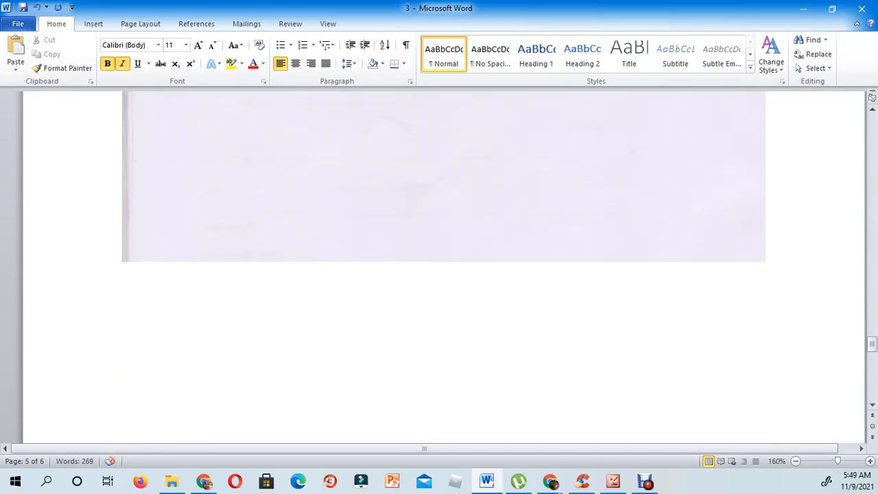
Scroll to page 6 part (b)(i) showing the two Type I versus Type II diabetes differences.
scroll(down, 3)
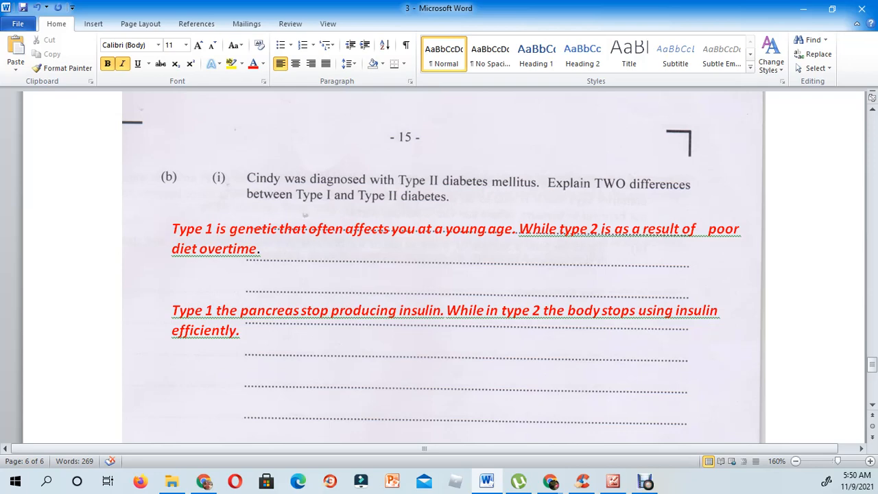
Scroll through part (ii)'s five uncontrolled-diabetes effects down to the Total 15 marks line.
scroll(down, 3)
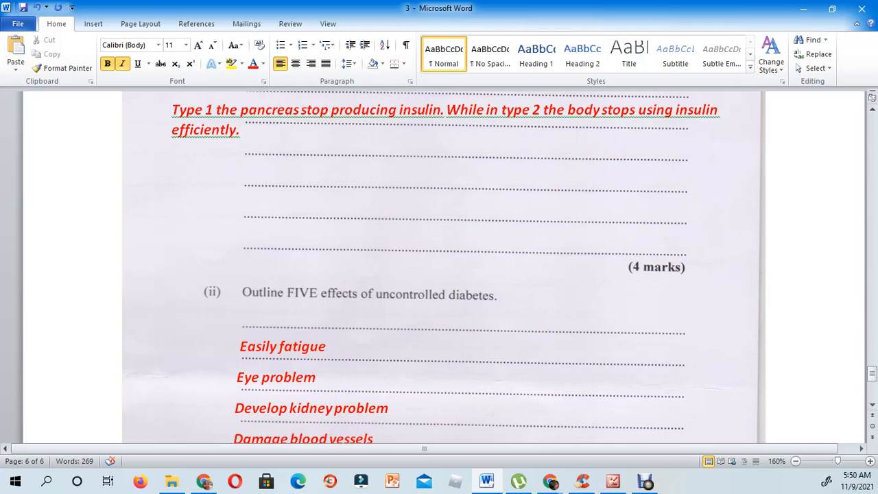
scroll(down, 3)
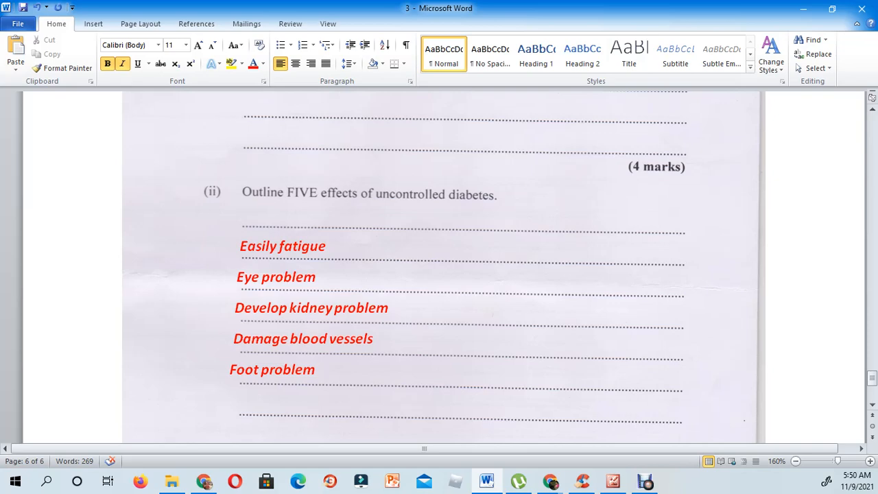
scroll(down, 3)
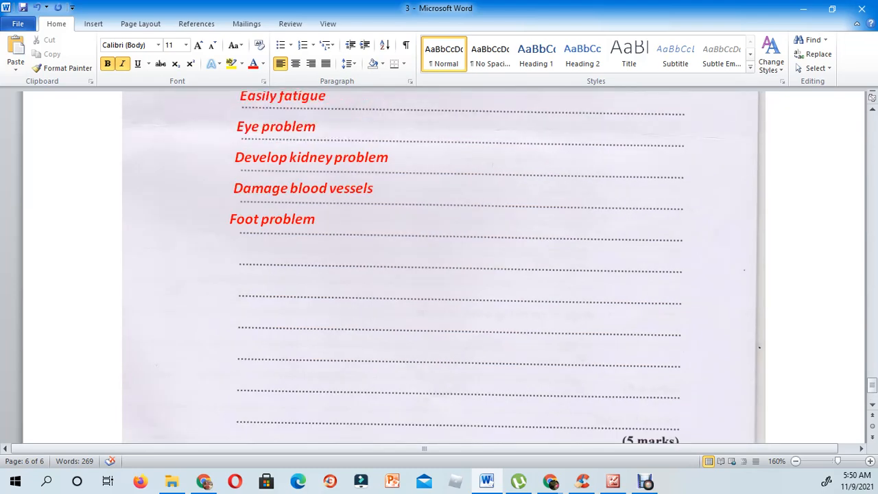
scroll(down, 3)
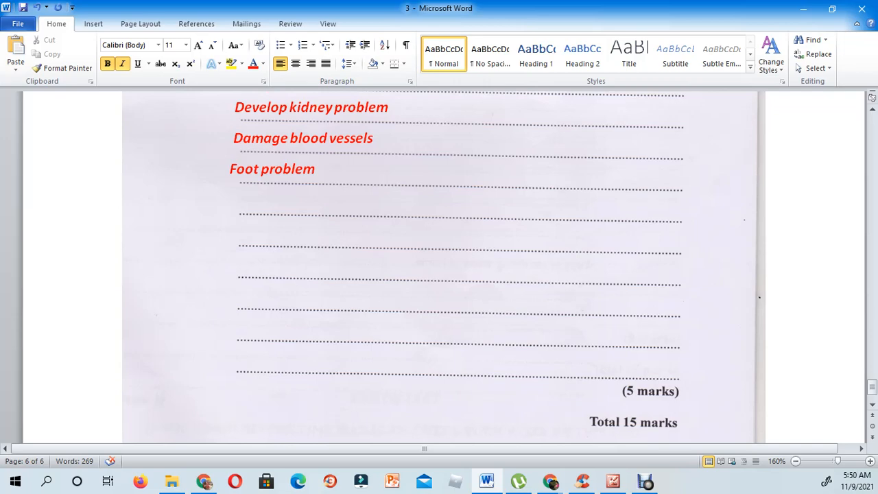